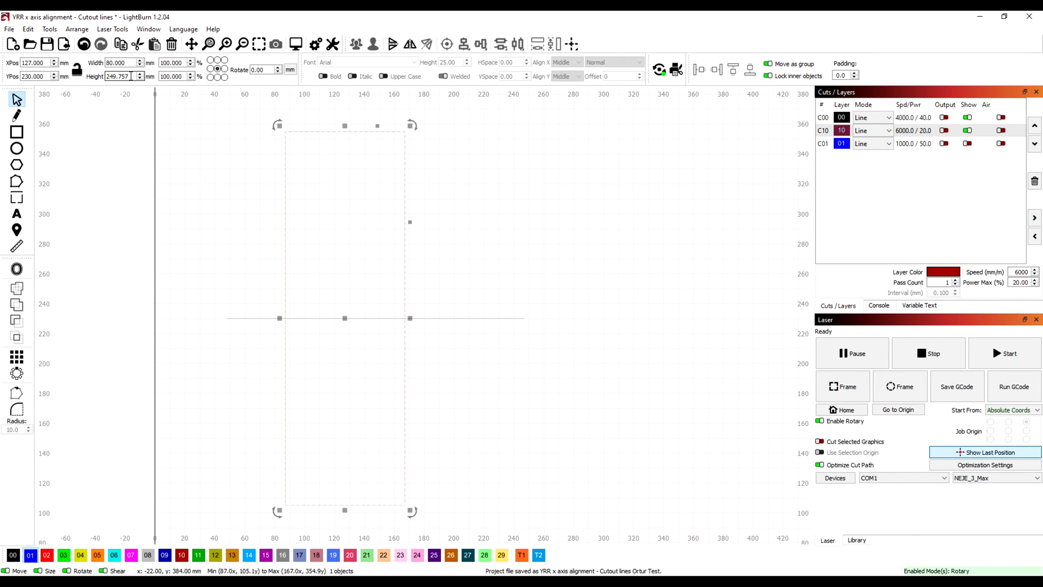
Deselect the 80 by 250 mm box group and select the thin 2 mm object at X 186 mm
left_click(526, 218)
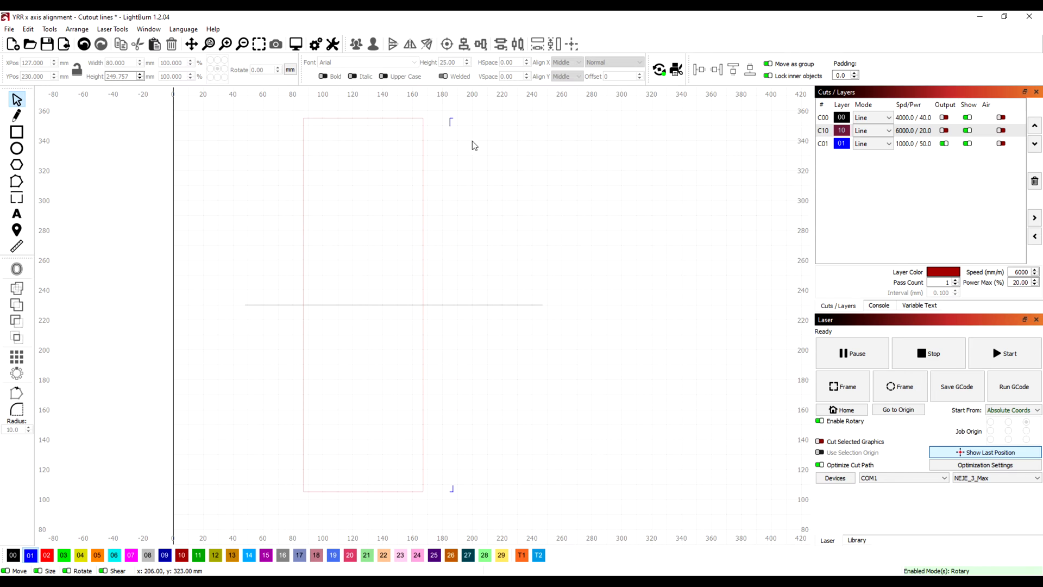
left_click(841, 143)
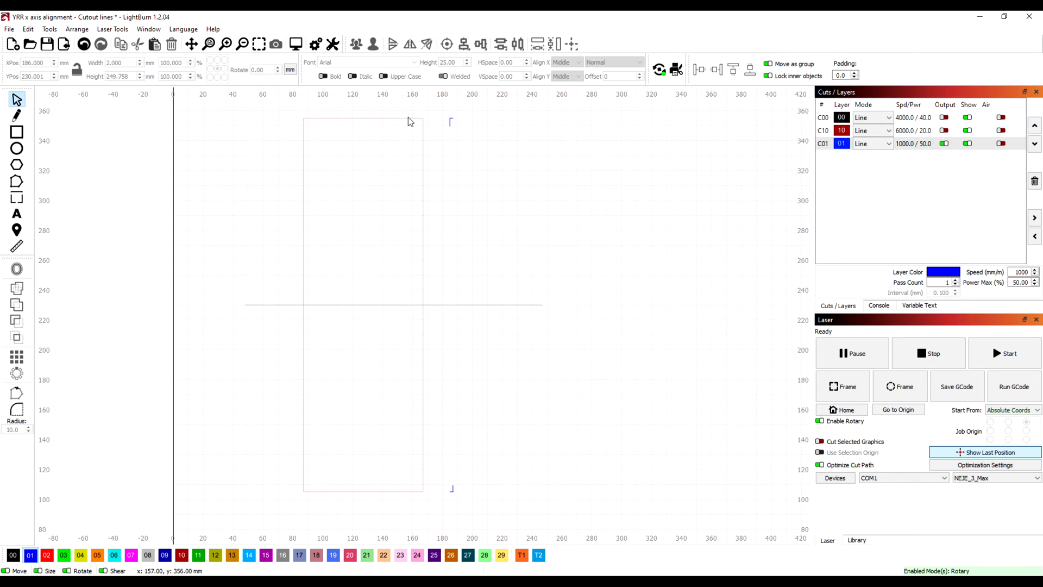